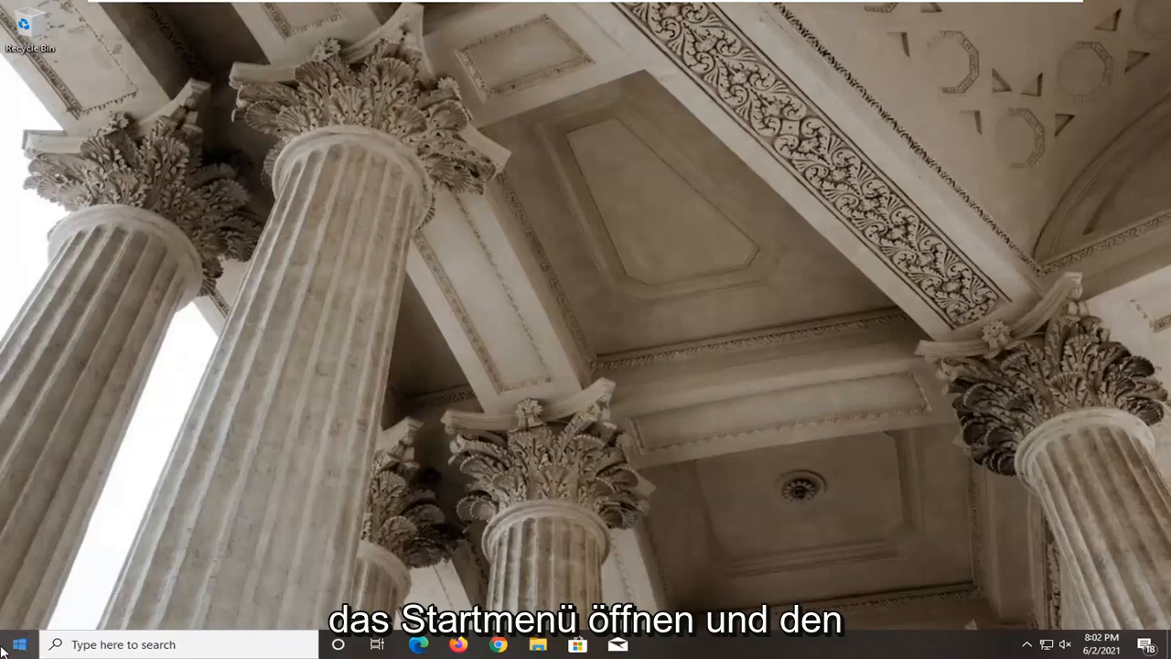
- Search the Start menu for 'device manager' to find Device Manager
type("device manager")
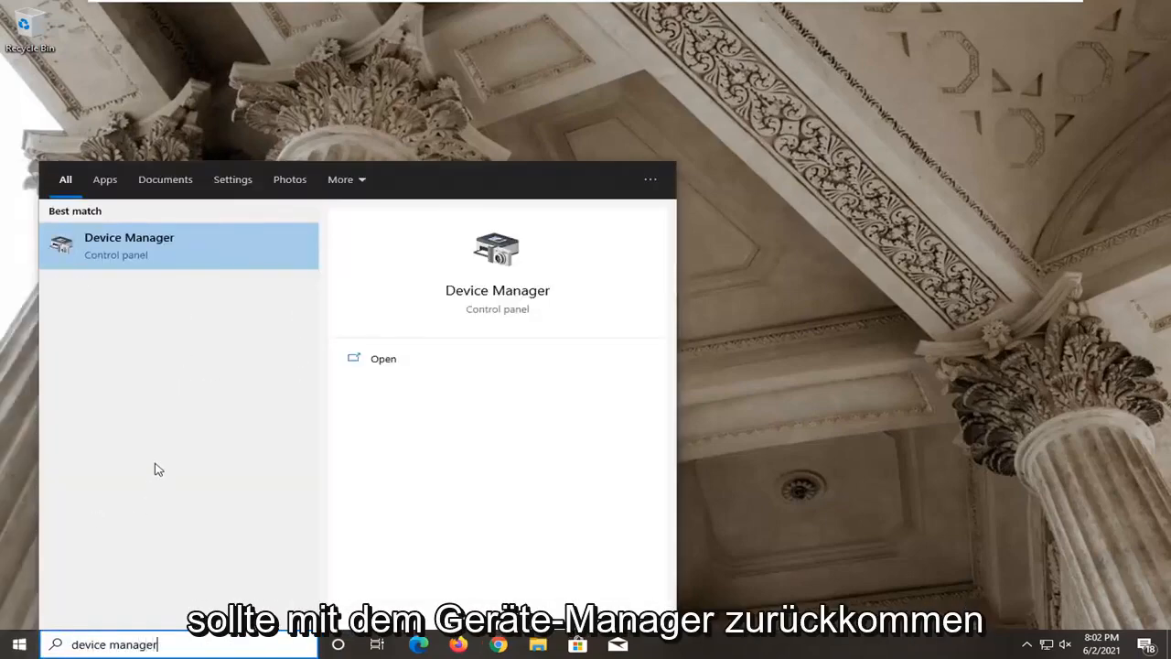
mouse_move(143, 256)
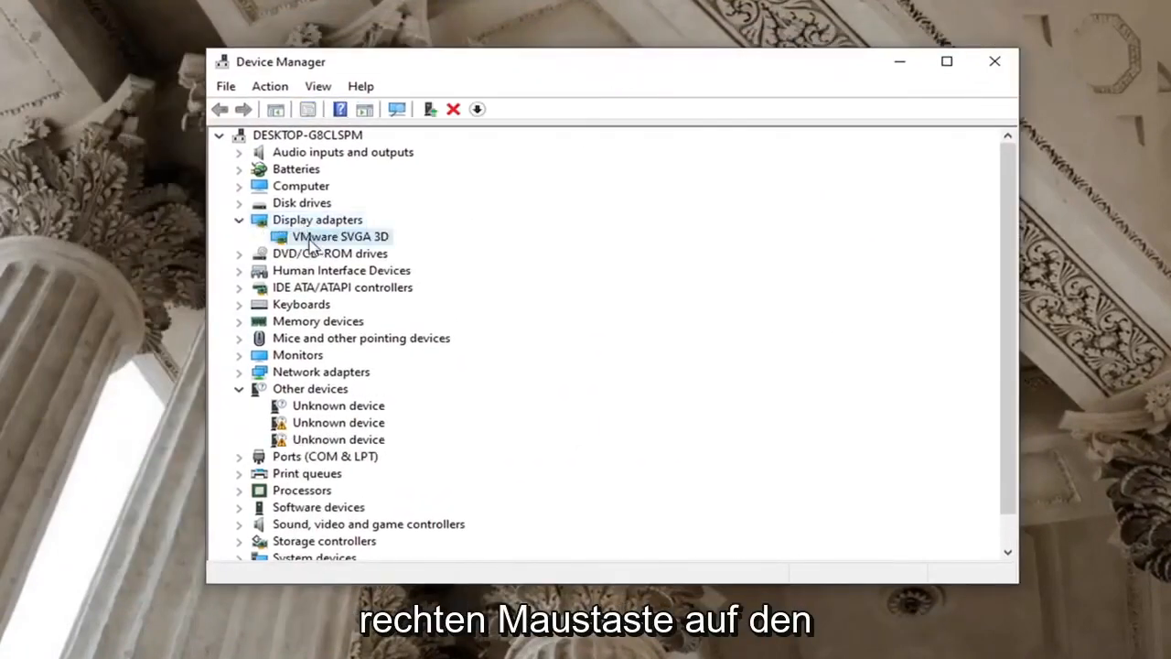
- Show the driver actions for the VMware SVGA 3D display adapter
right_click(341, 236)
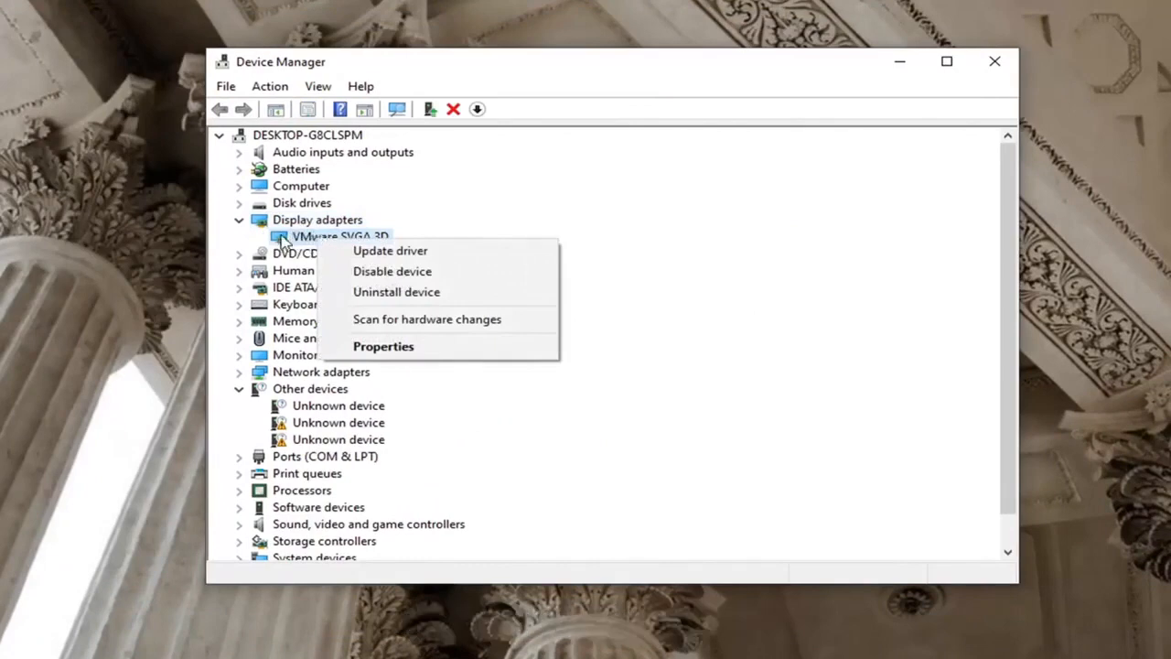
mouse_move(391, 251)
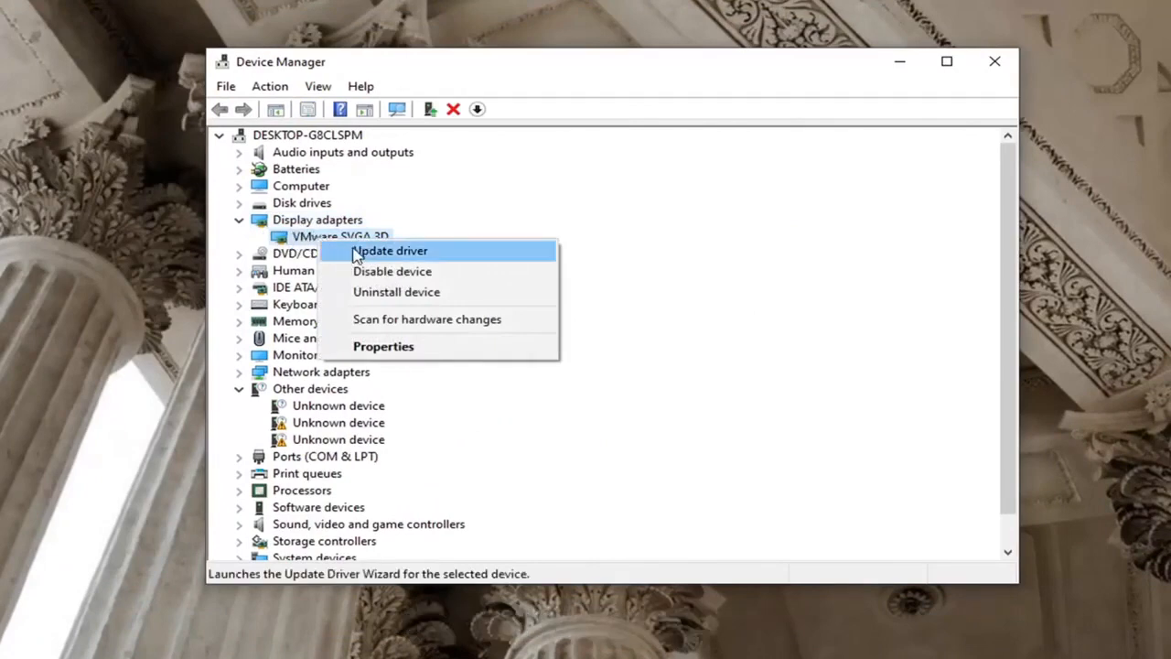
- Reinstall the VMware SVGA 3D driver from the list of compatible drivers on this computer
left_click(392, 251)
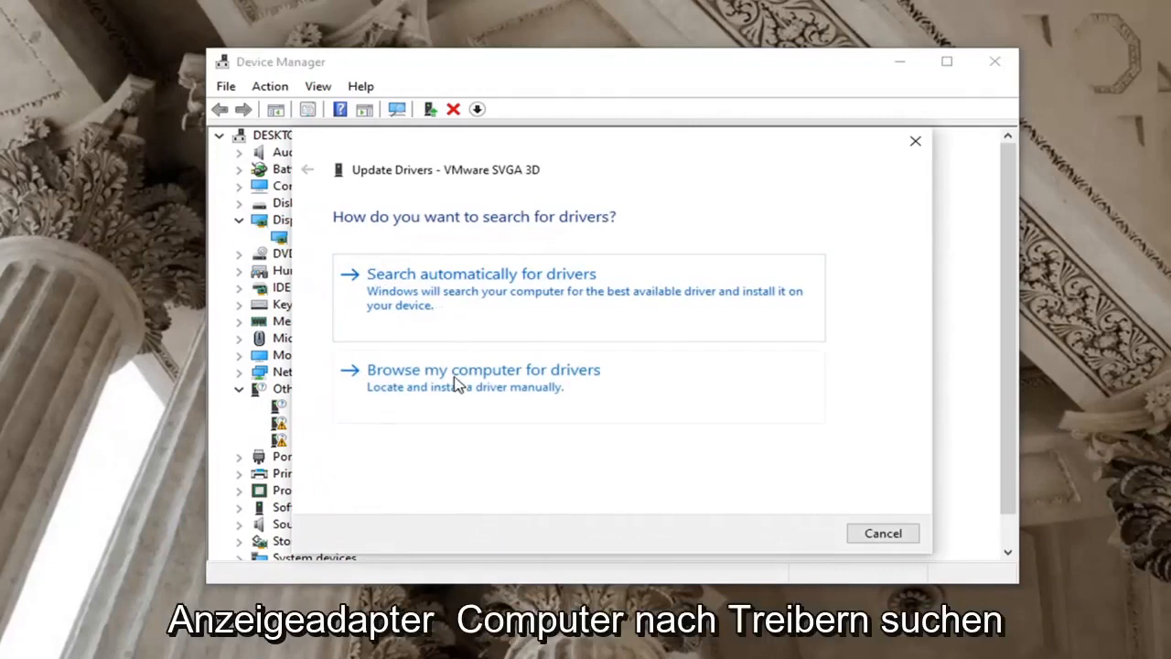
left_click(483, 370)
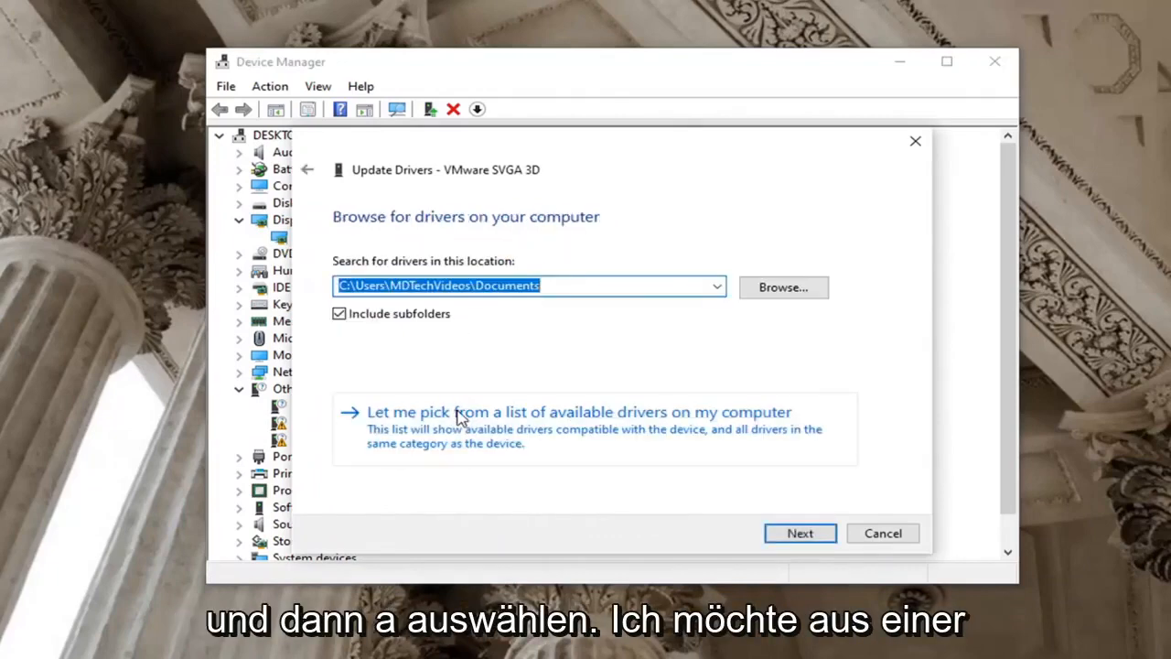
mouse_move(512, 428)
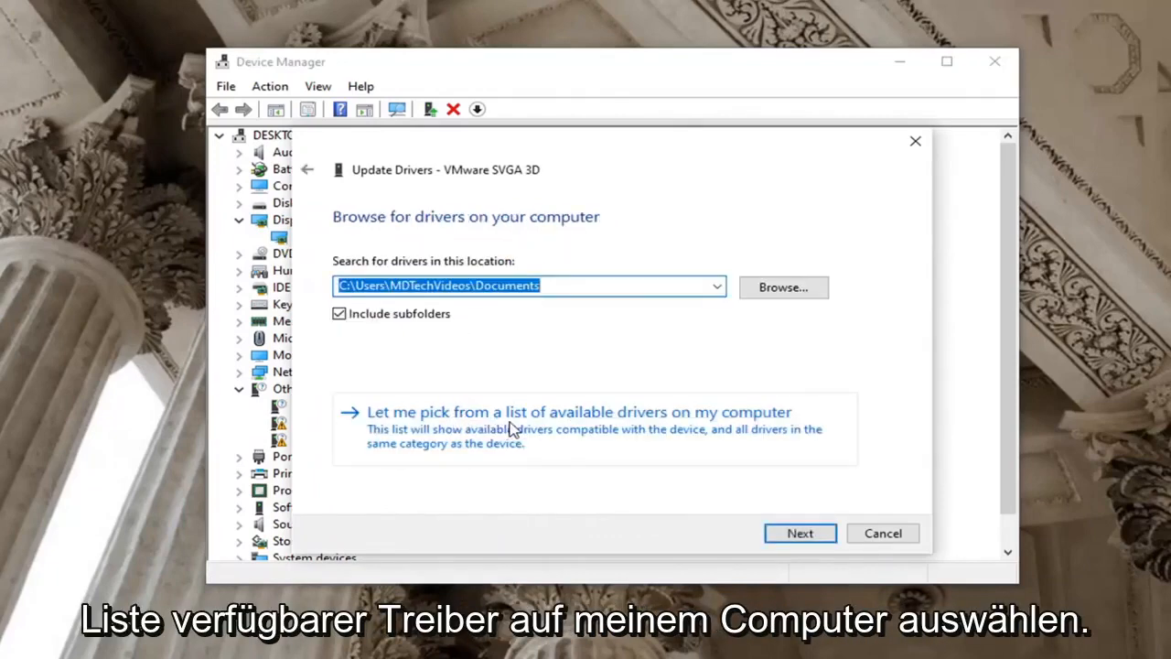
left_click(578, 411)
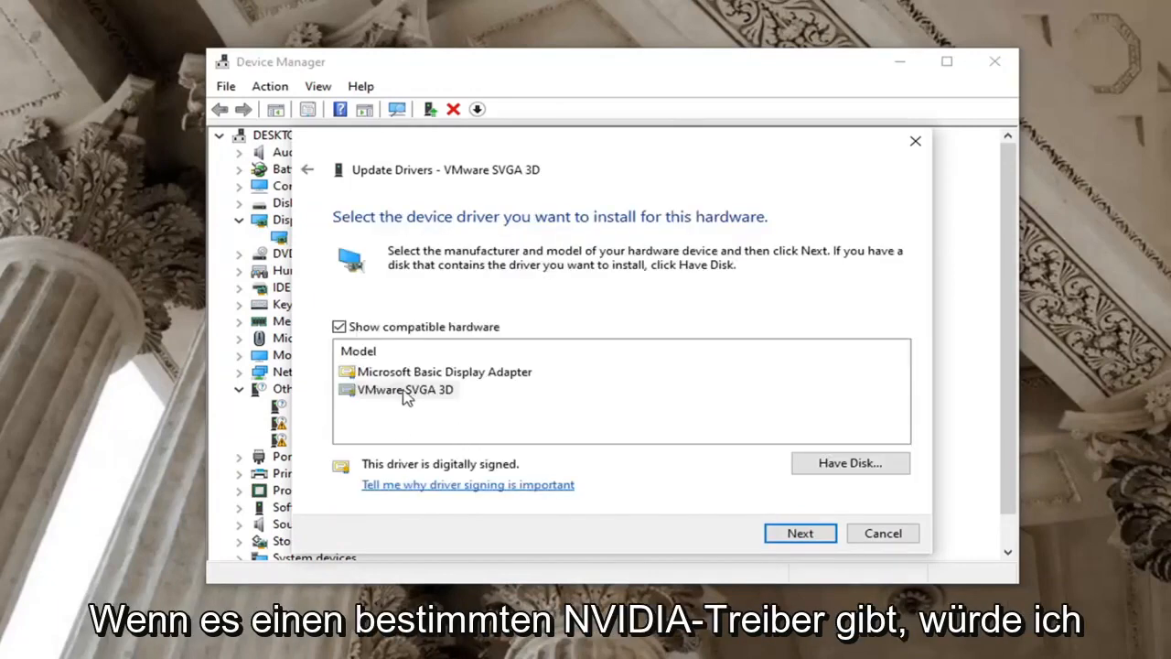
left_click(406, 388)
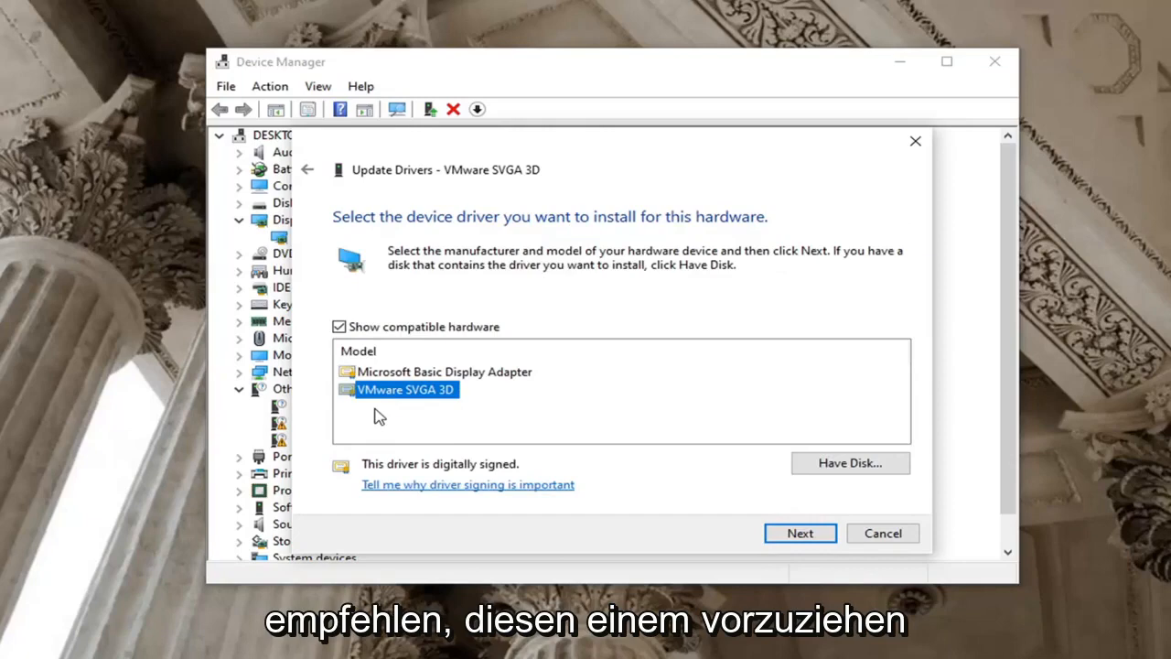
mouse_move(680, 439)
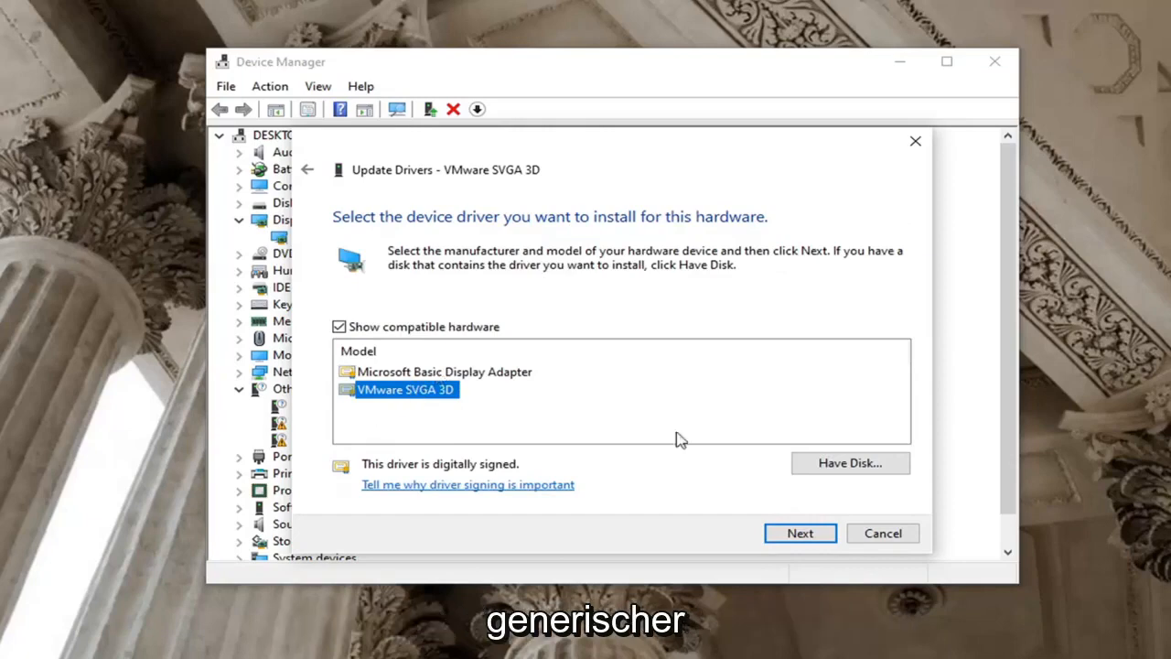
left_click(799, 532)
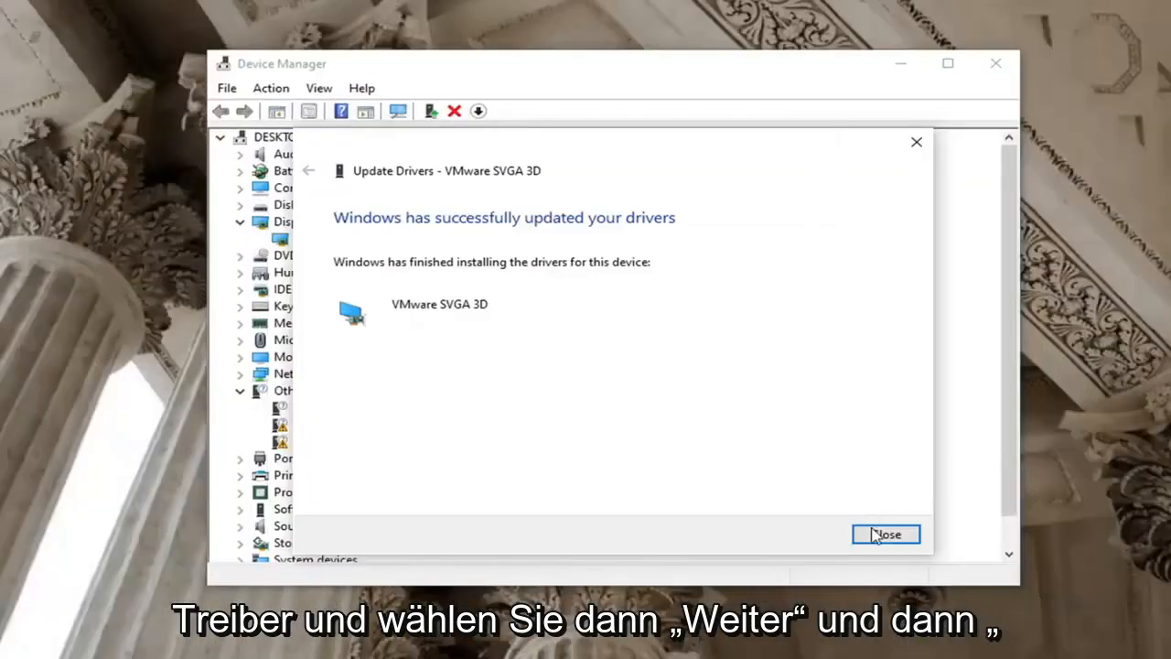
left_click(885, 534)
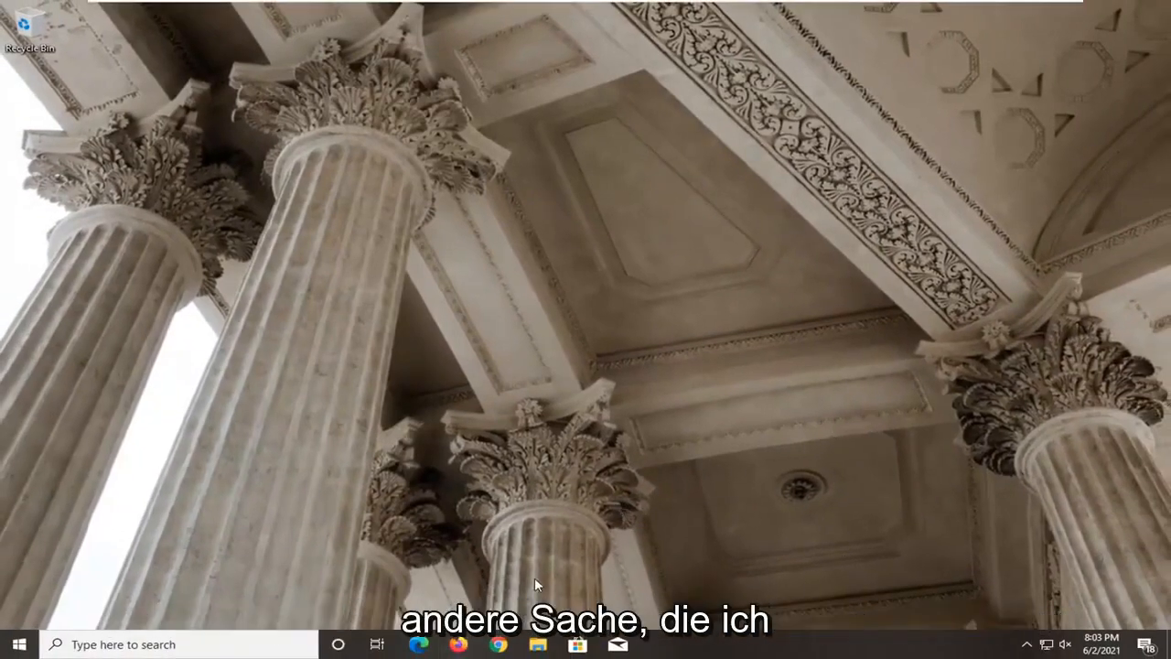
mouse_move(423, 398)
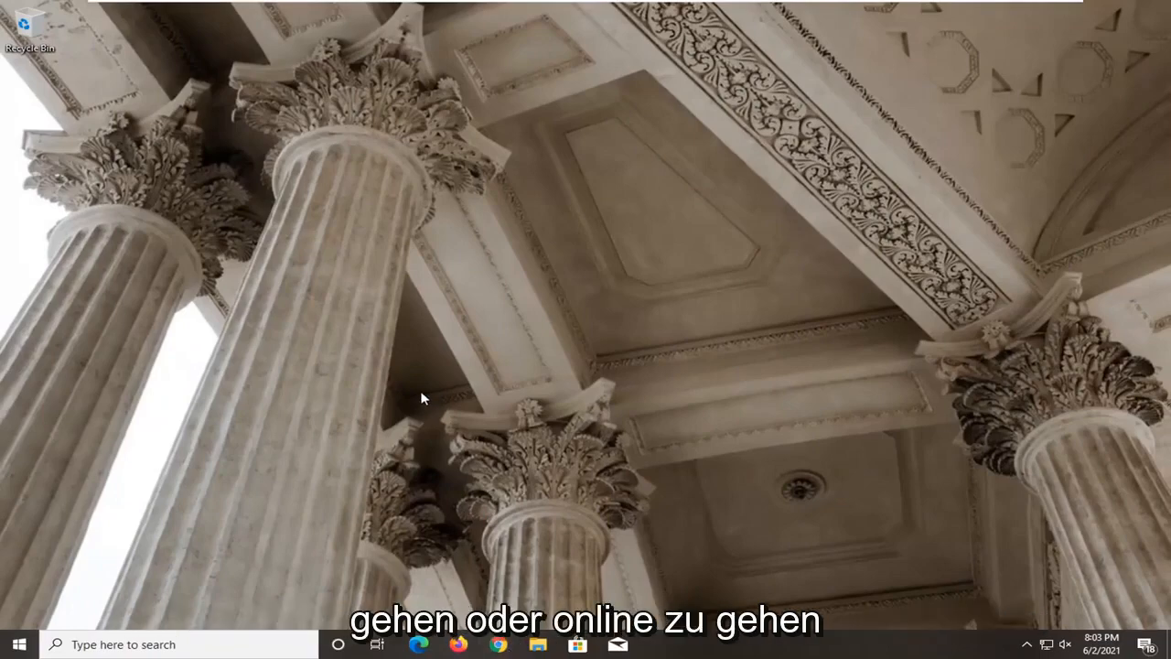
- Launch the Chrome web browser
left_click(498, 644)
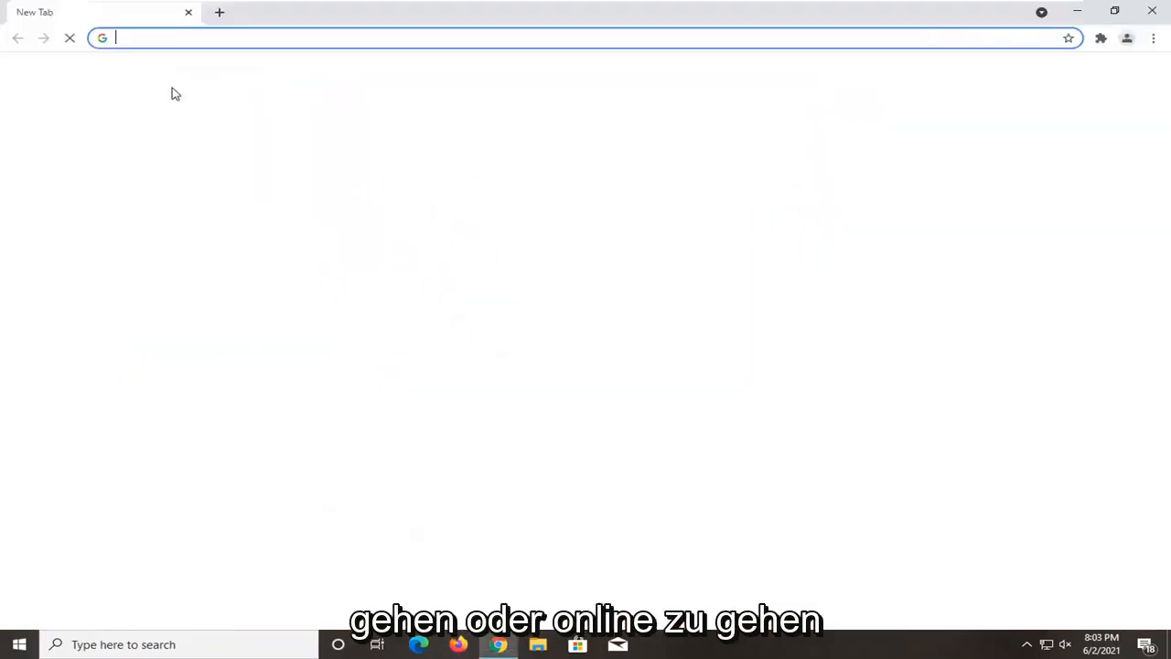
- Search Google for 'nvidia automatic driver detection tool'
type("google.com")
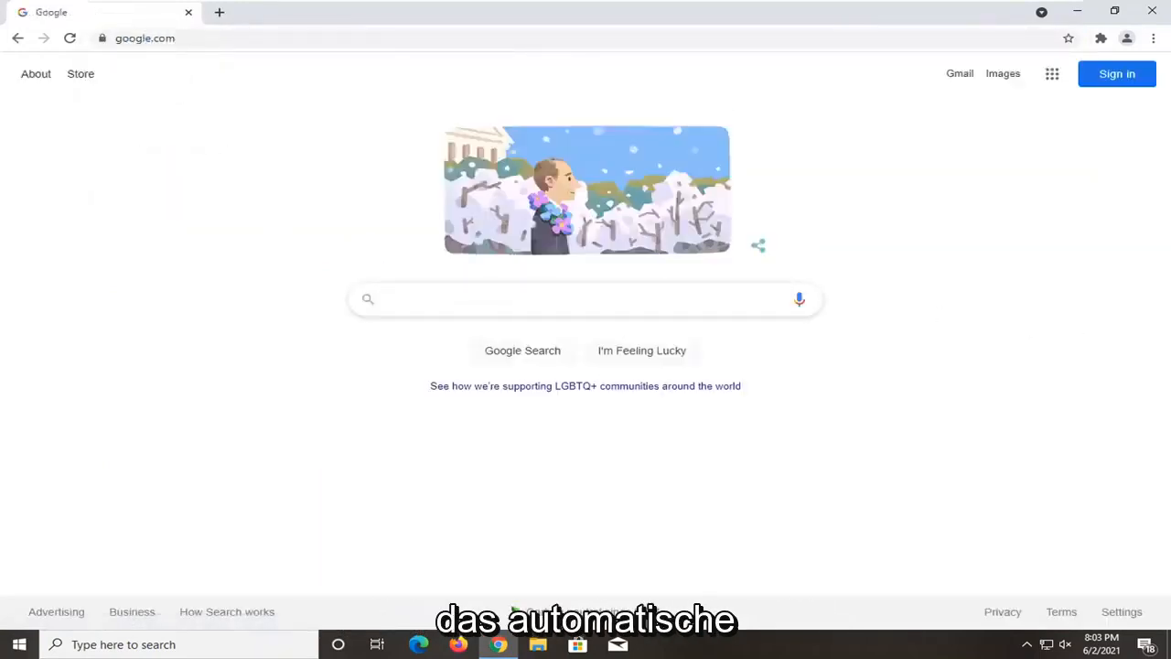
type("nvidia automatic driver d")
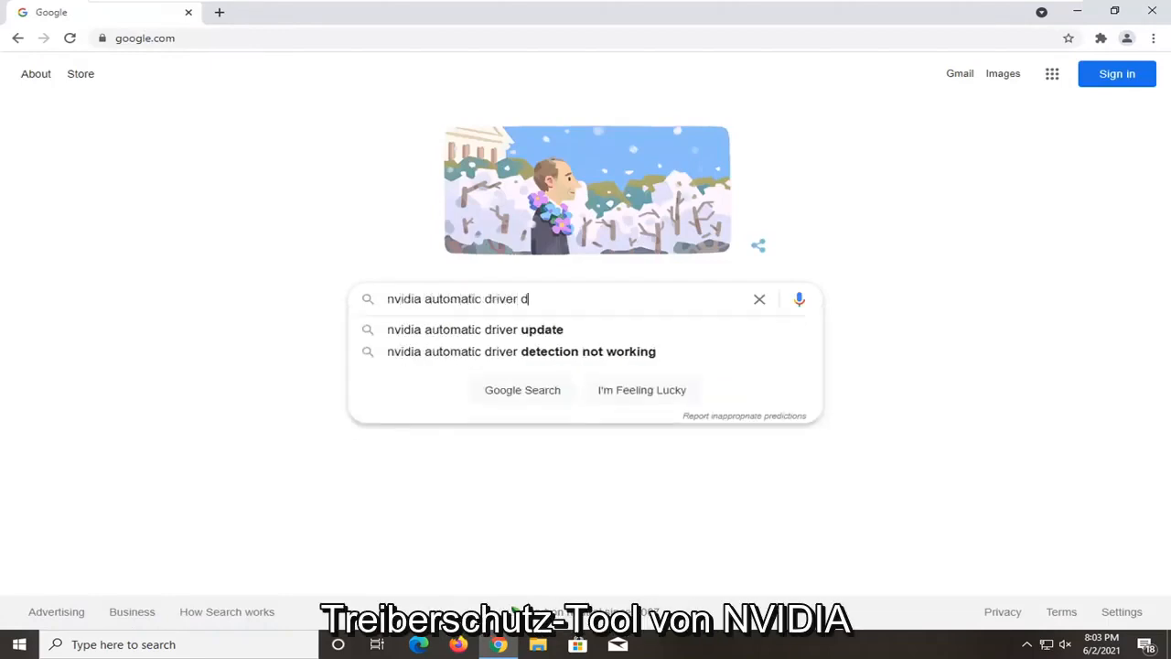
type("etection tool")
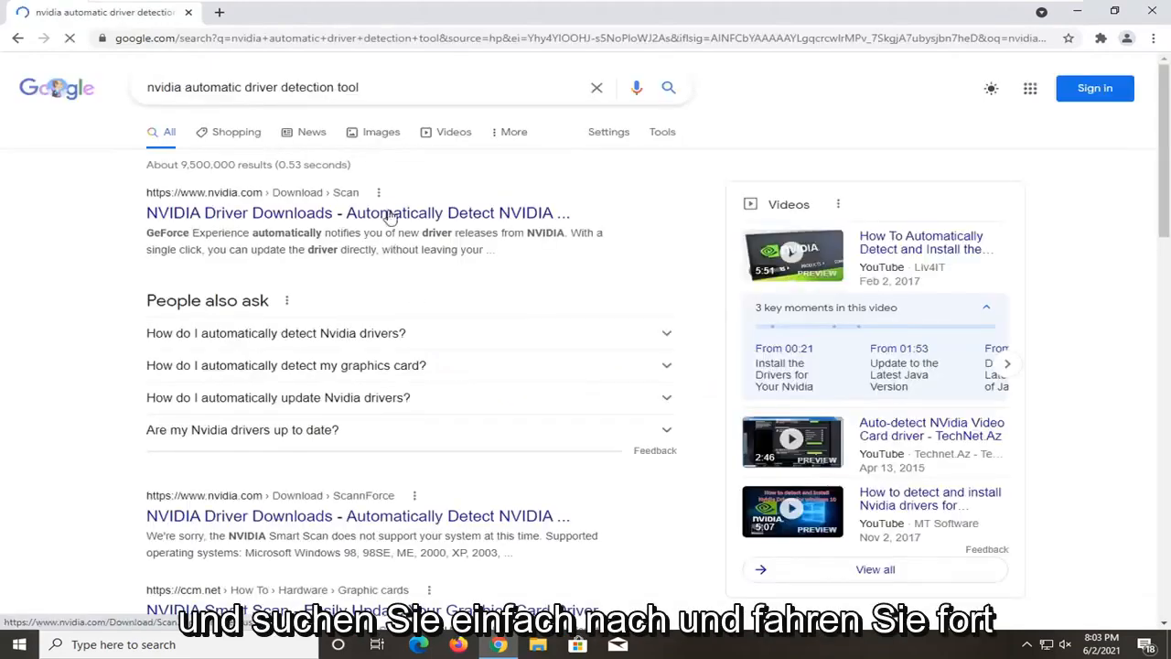
- Load NVIDIA's Driver Downloads detection page so it starts scanning the system
left_click(357, 213)
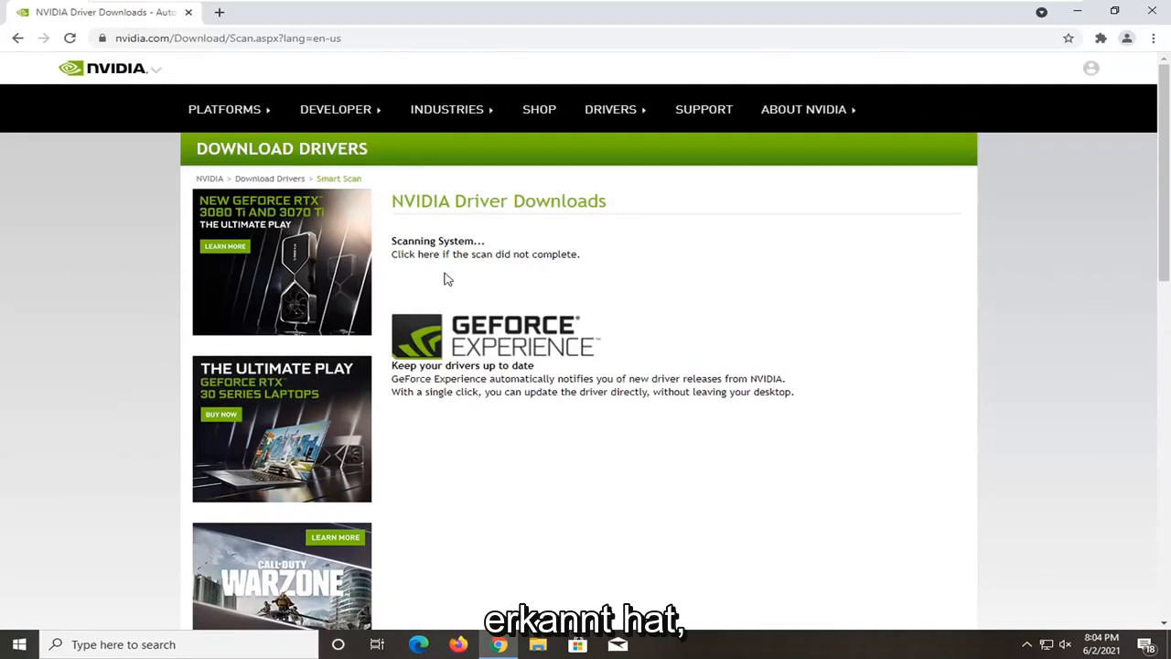
mouse_move(485, 369)
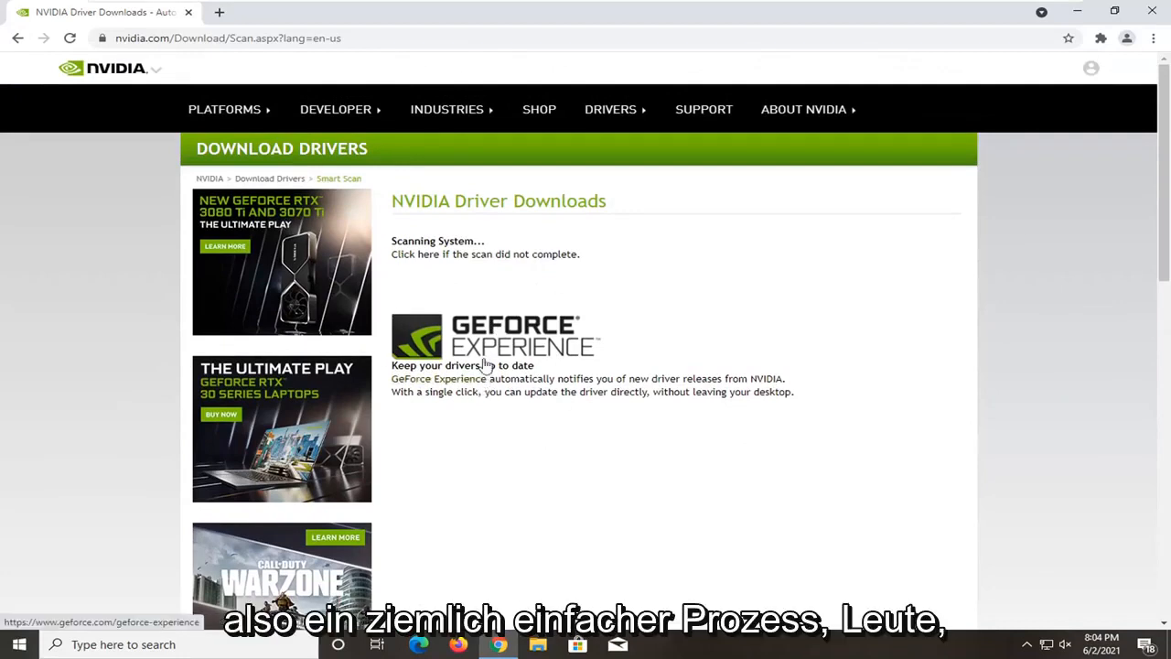